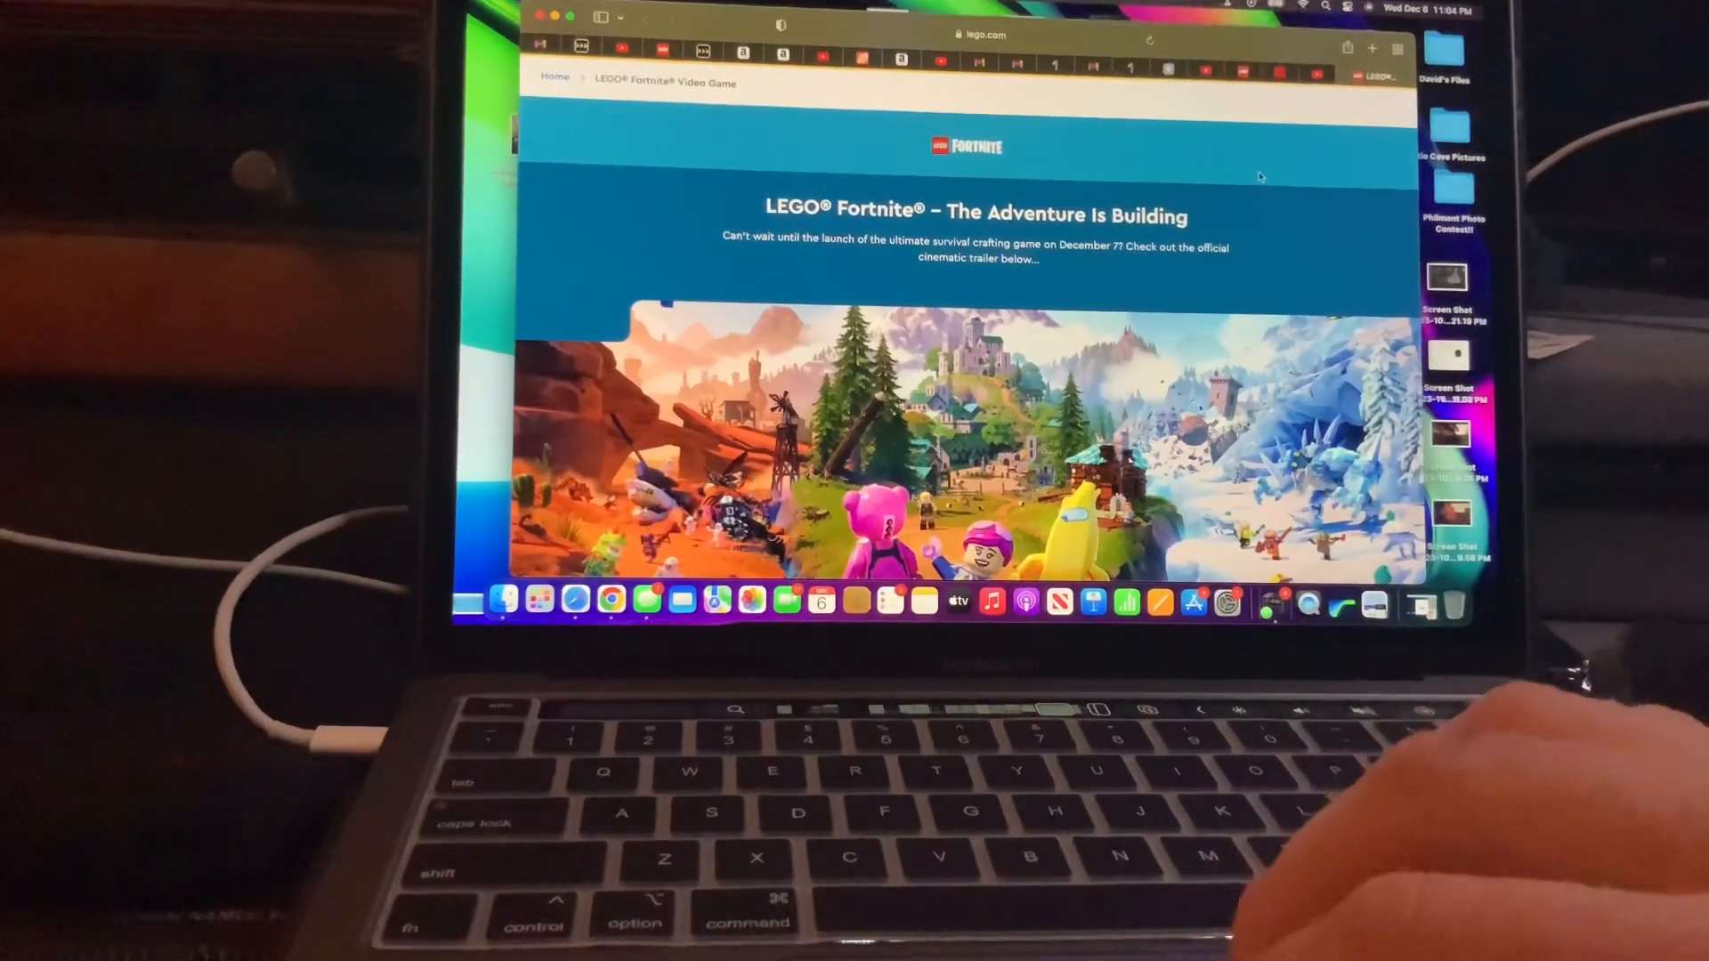
Step: Allow LEGO.com to share the account's user ID and nickname with Epic Games
scroll("down", 3)
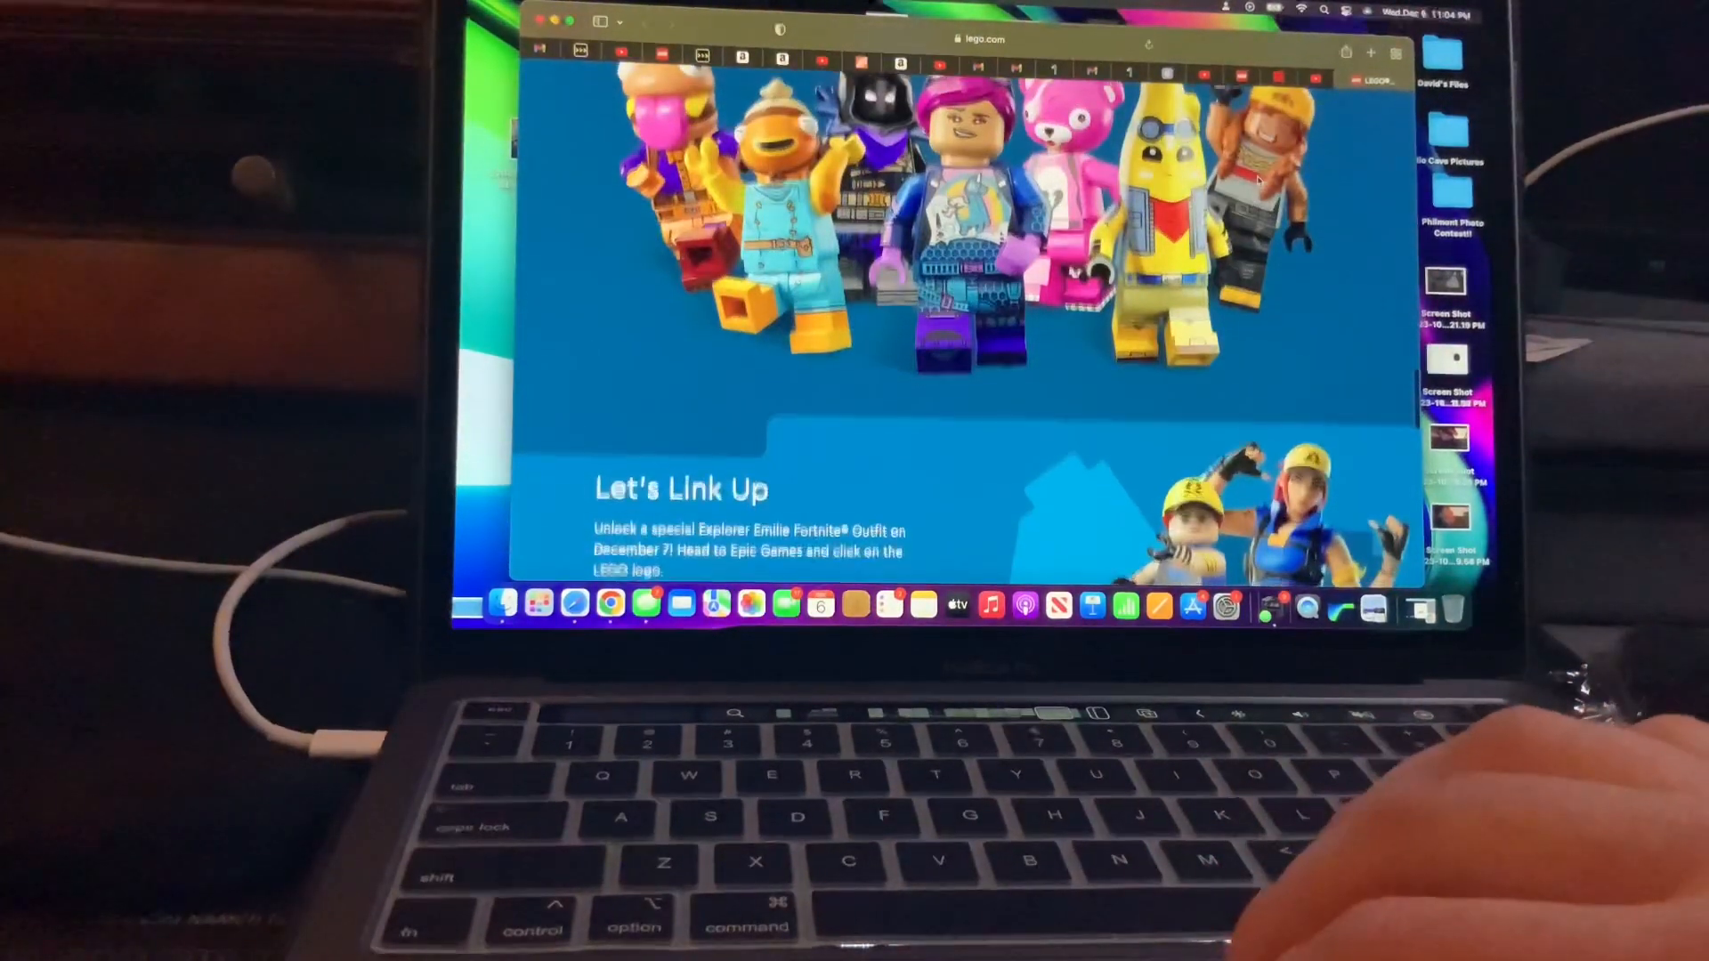
scroll("down", 3)
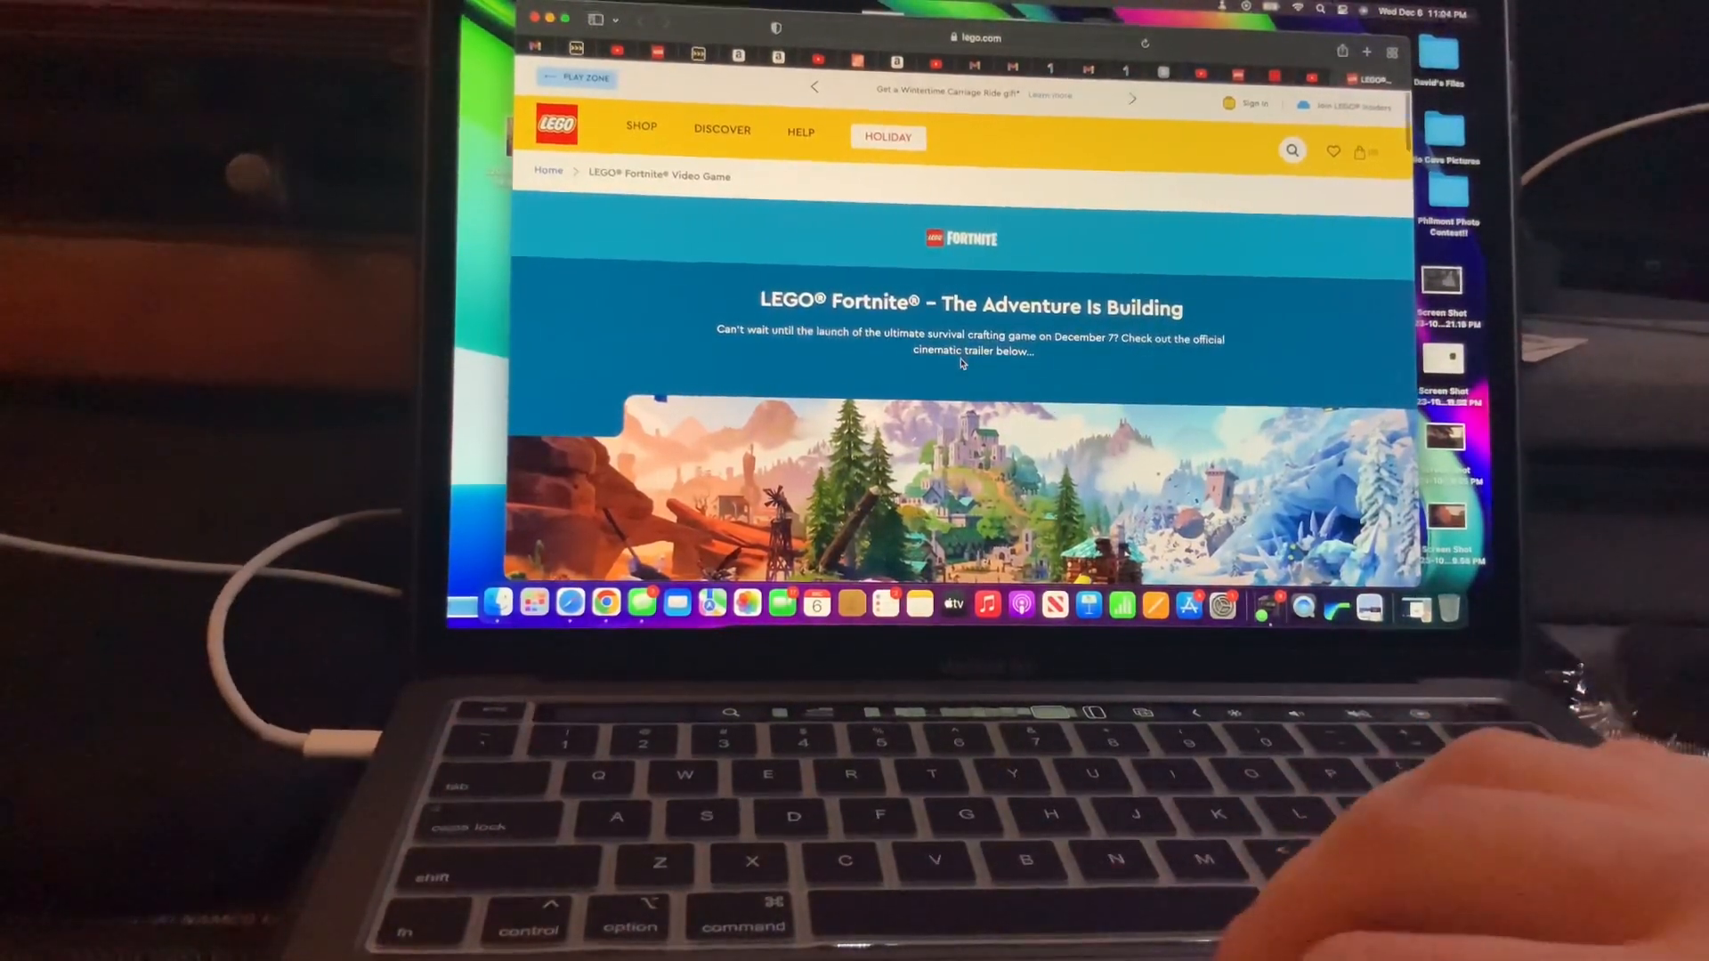
scroll("down", 3)
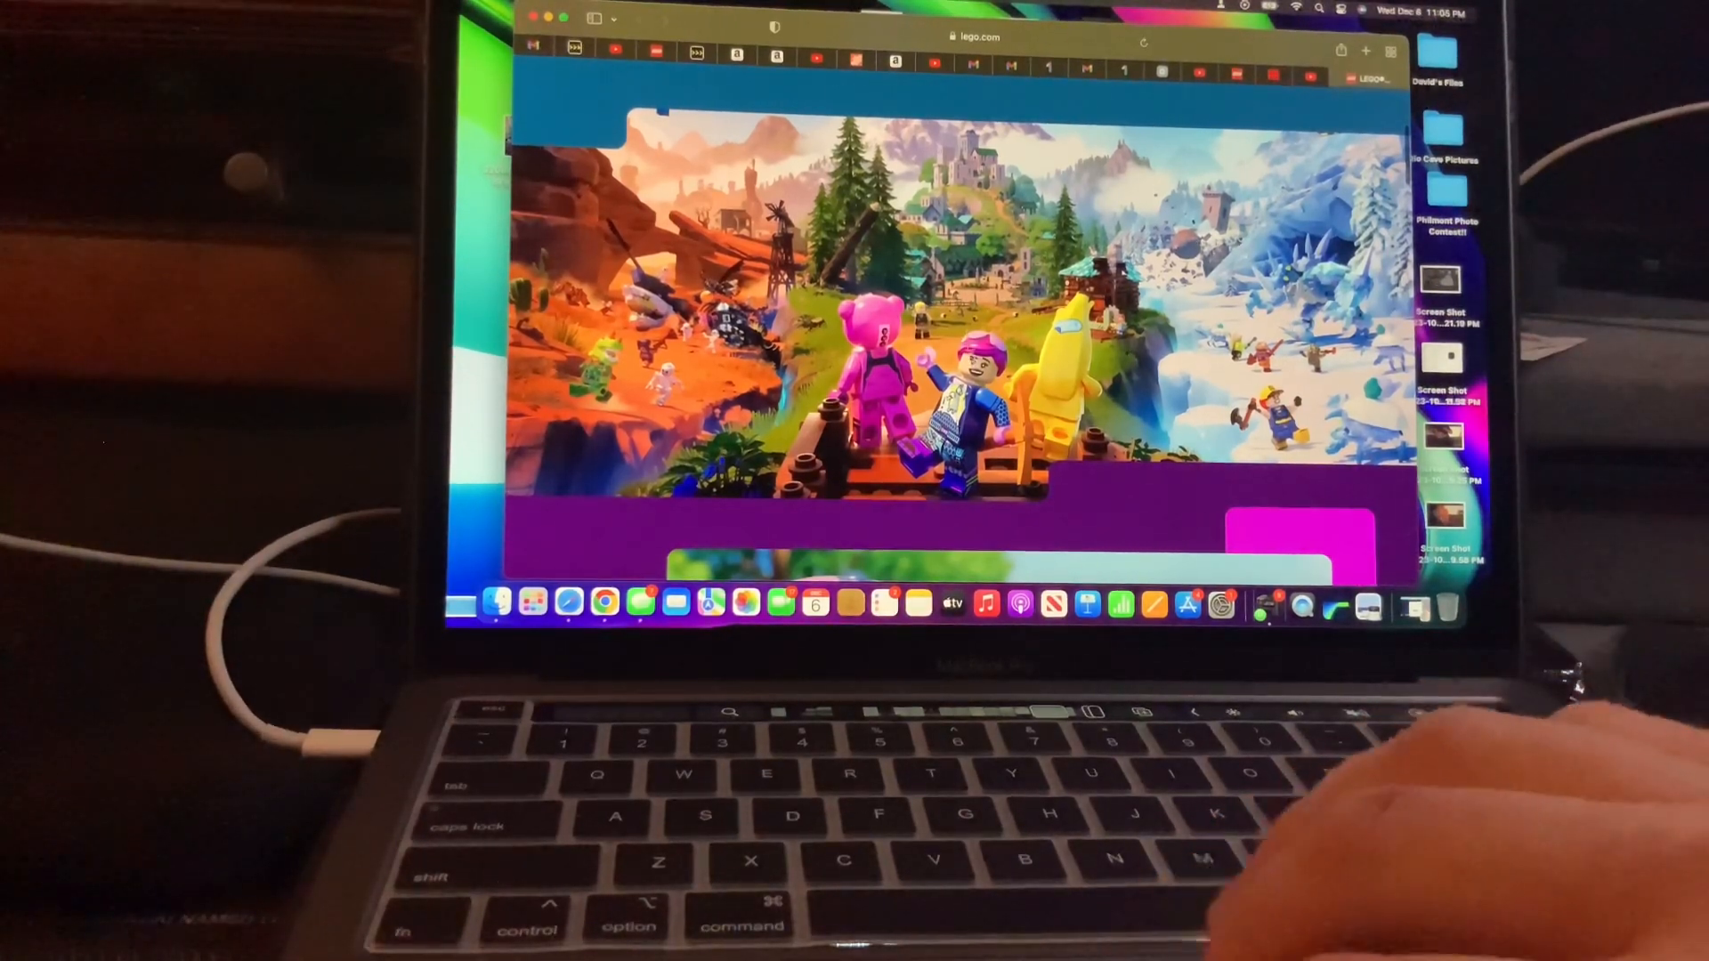
scroll("down", 3)
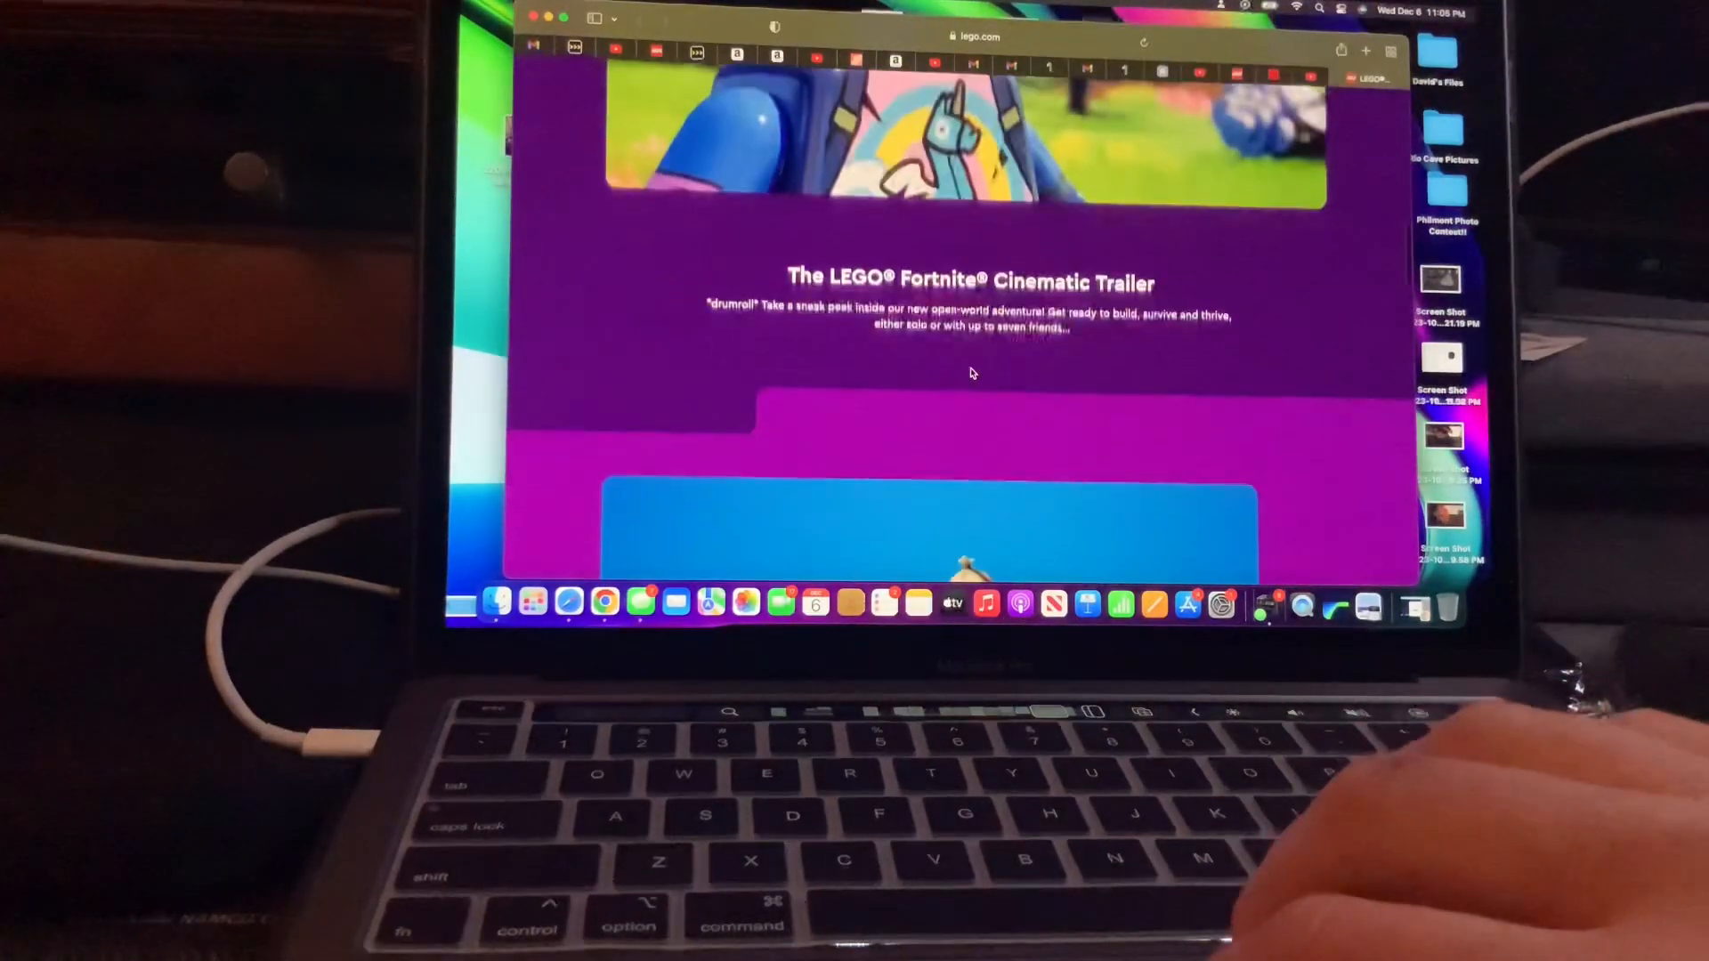
scroll("down", 3)
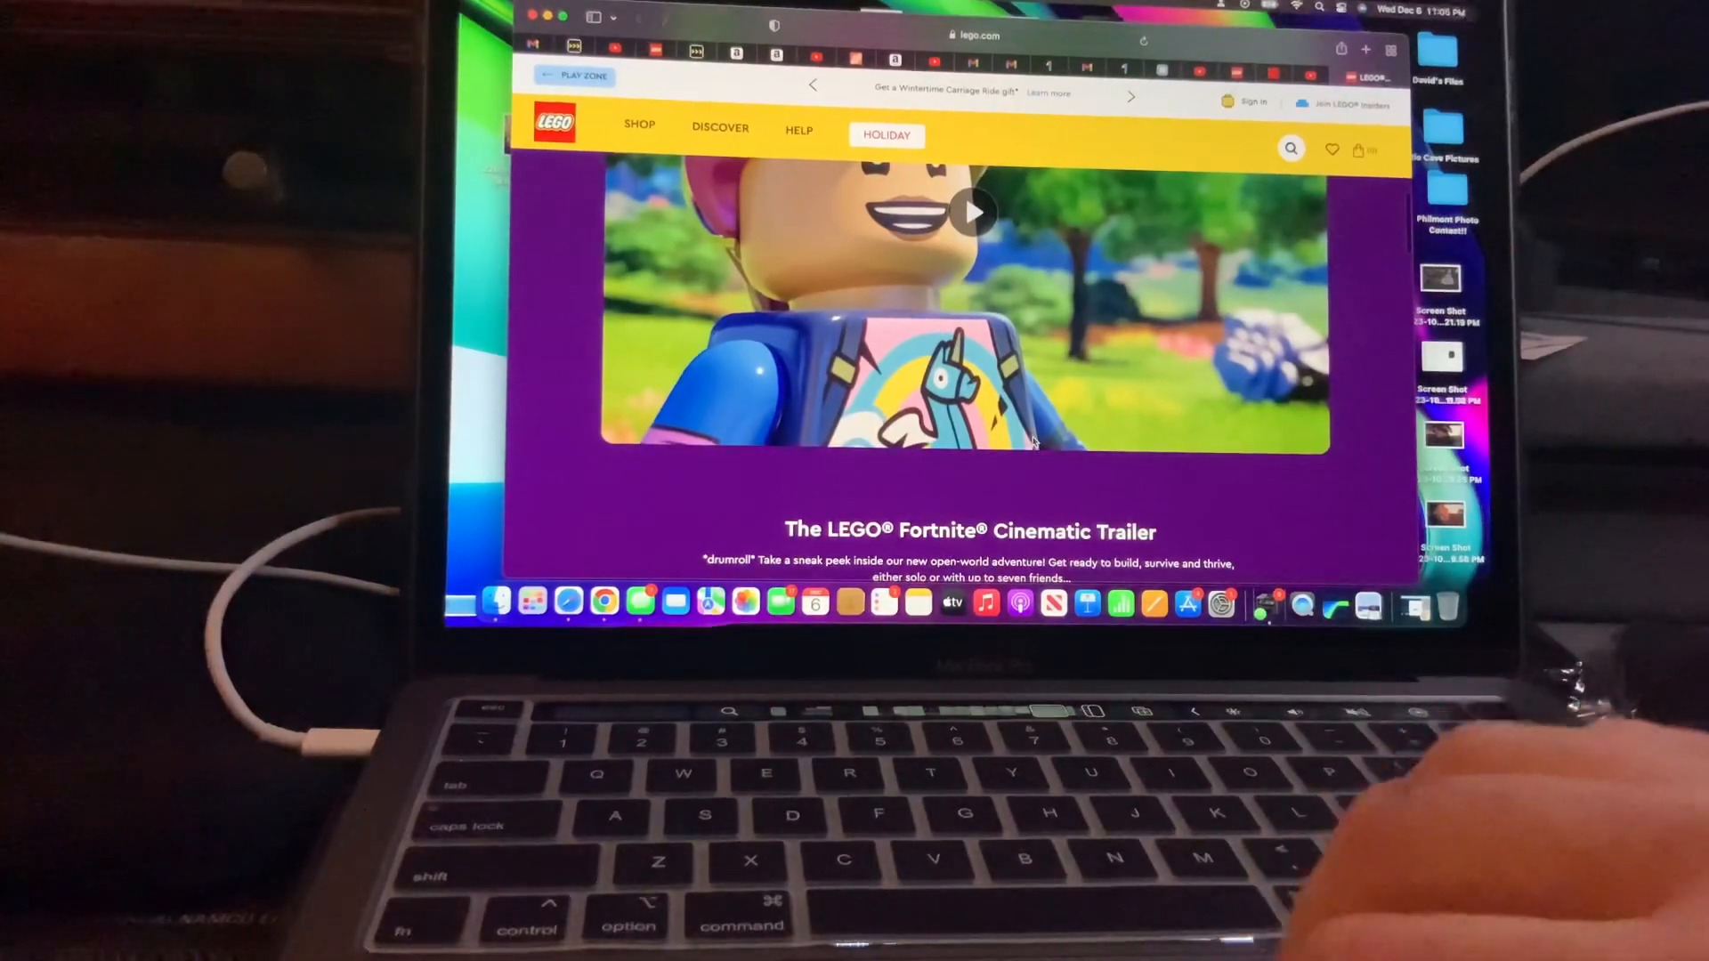
scroll("down", 3)
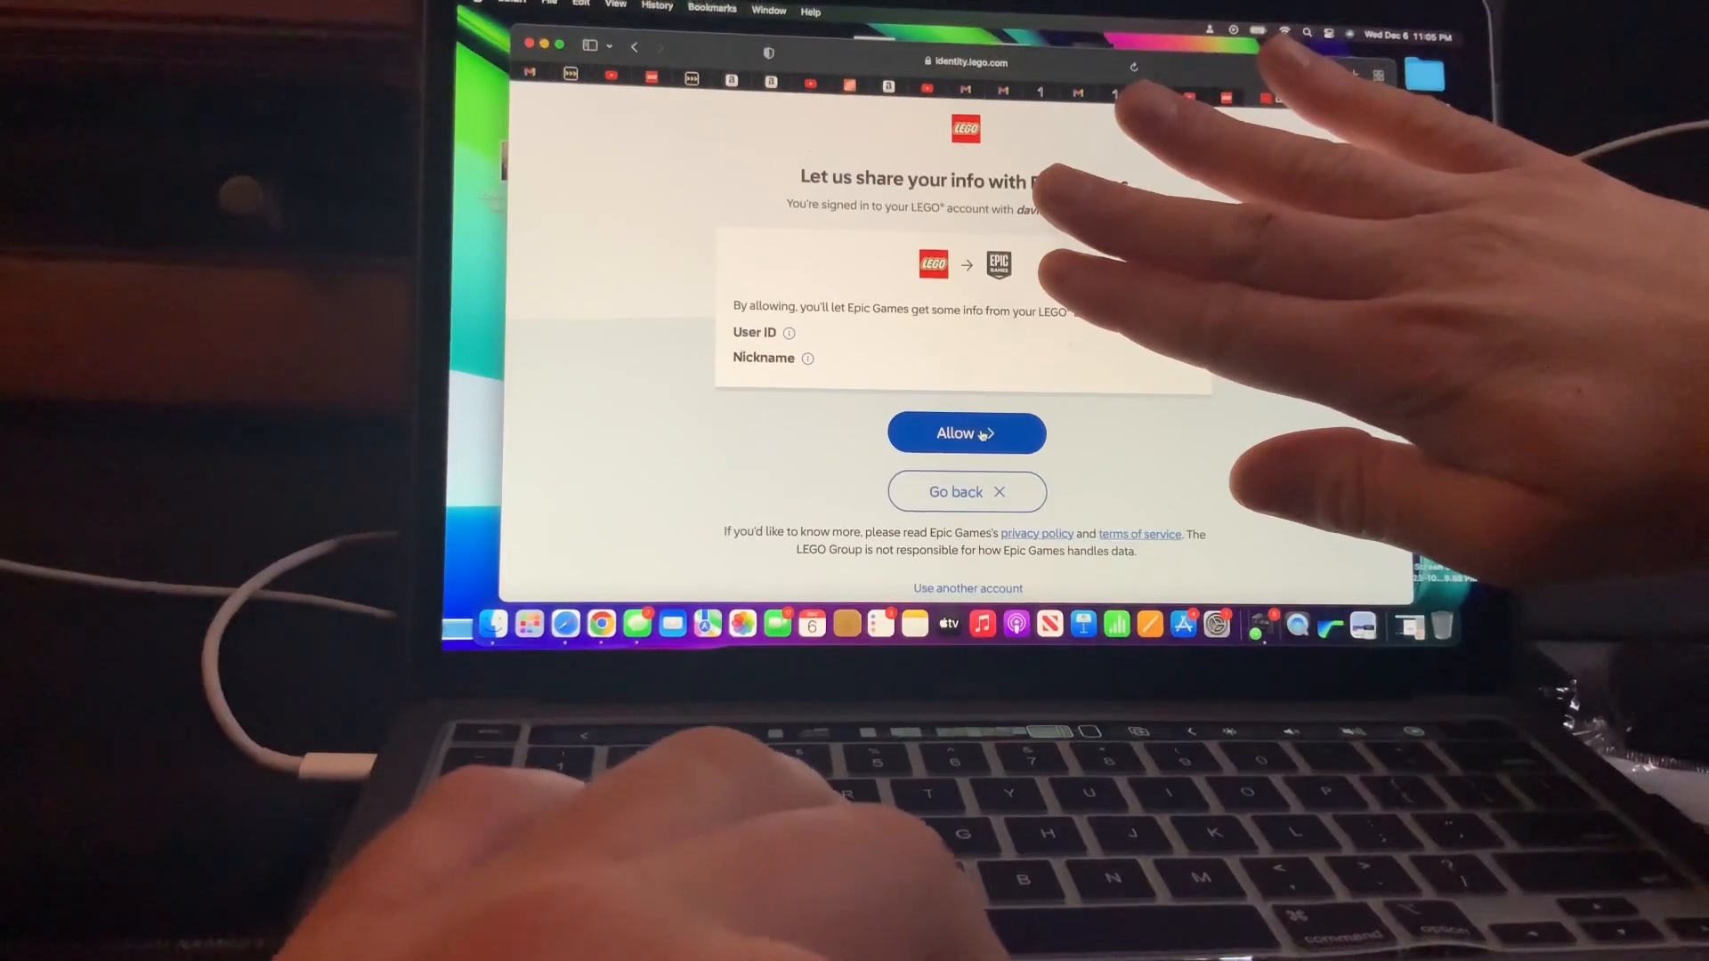
left_click(965, 433)
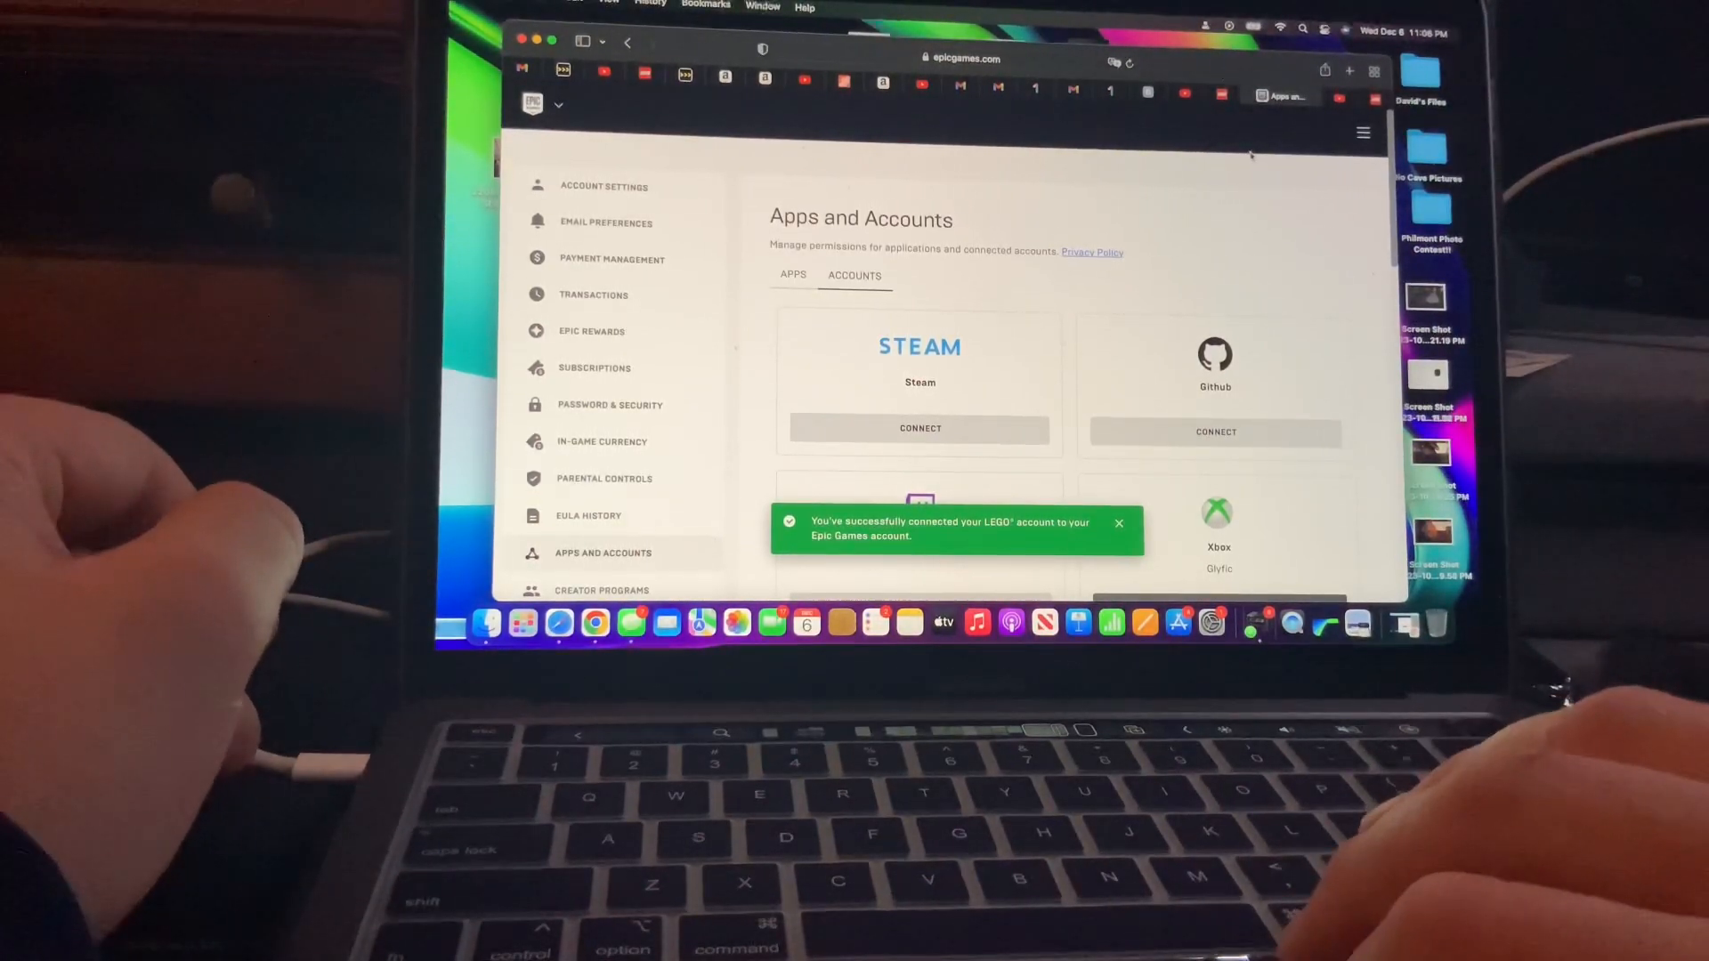
Step: Dismiss the success banner and scroll Accounts to the LEGO Account card showing Remove
left_click(1118, 524)
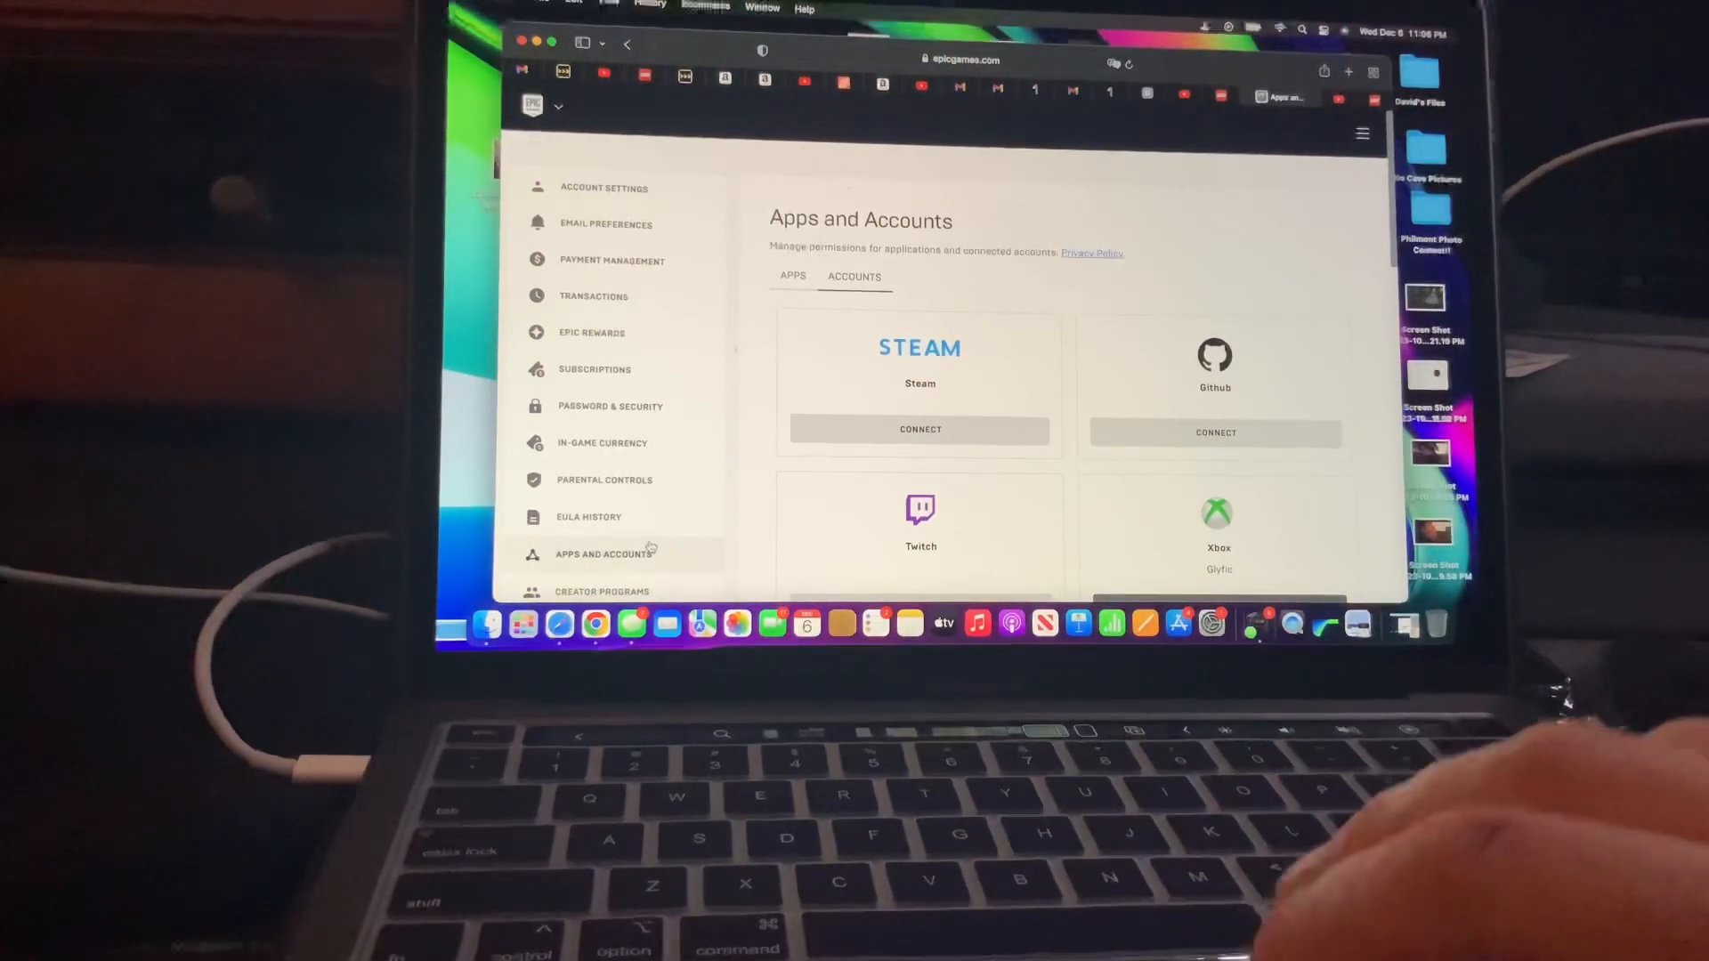
scroll("down", 3)
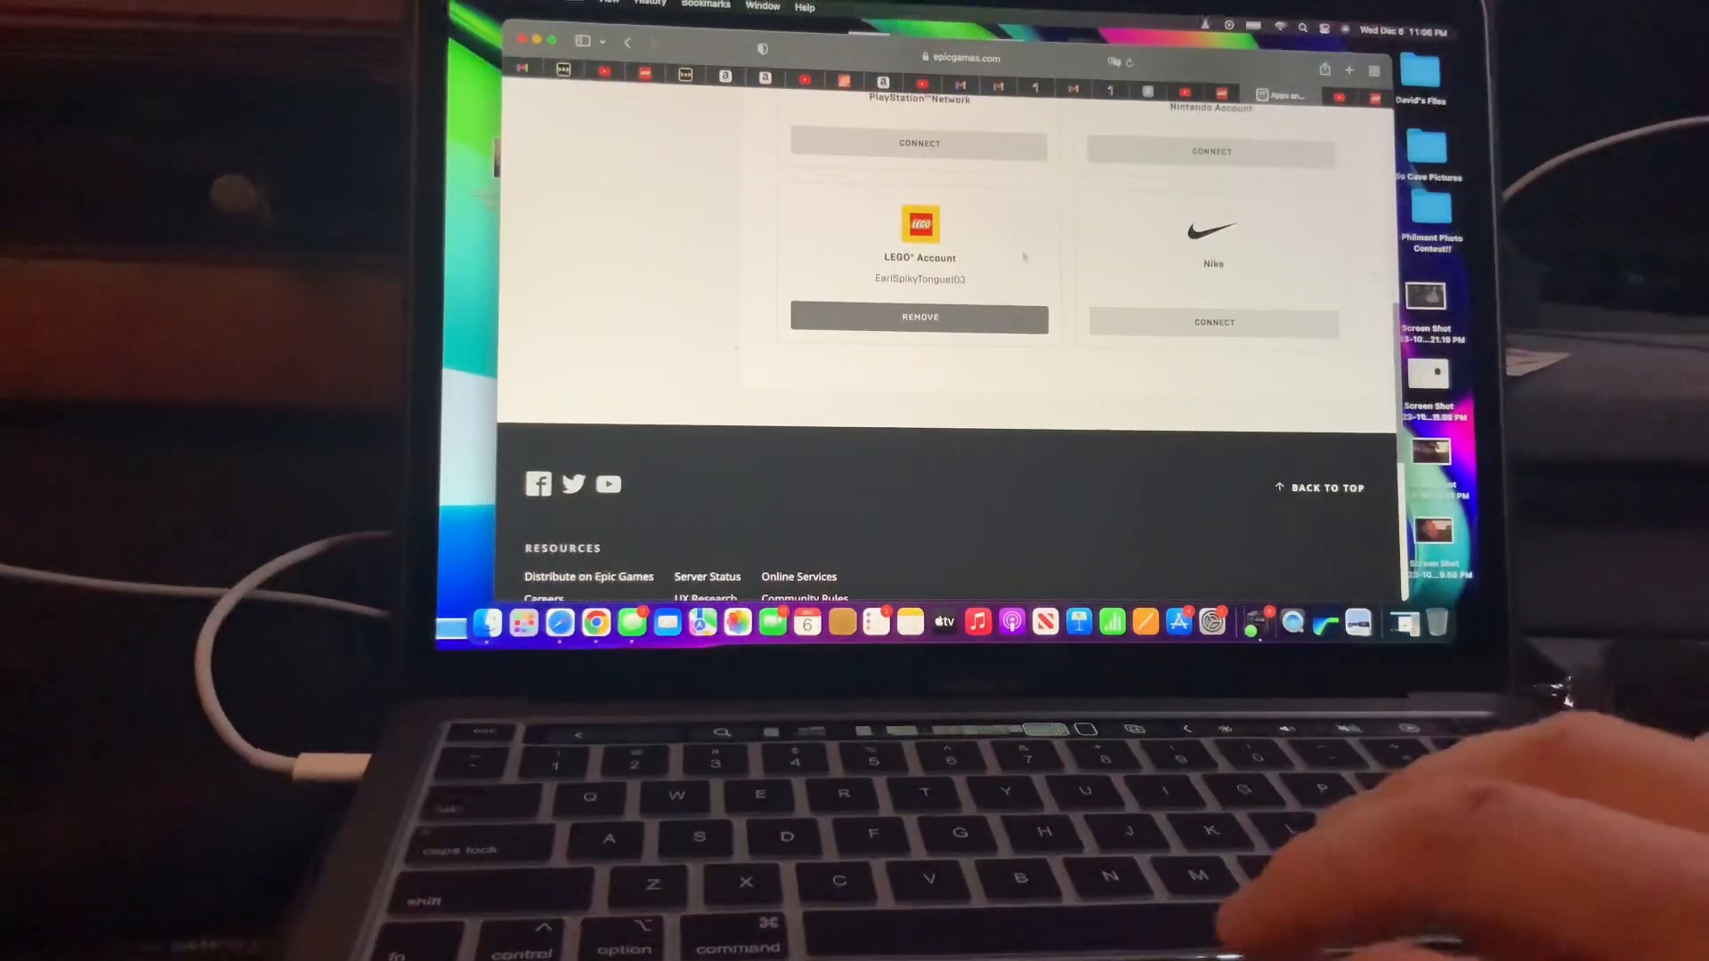